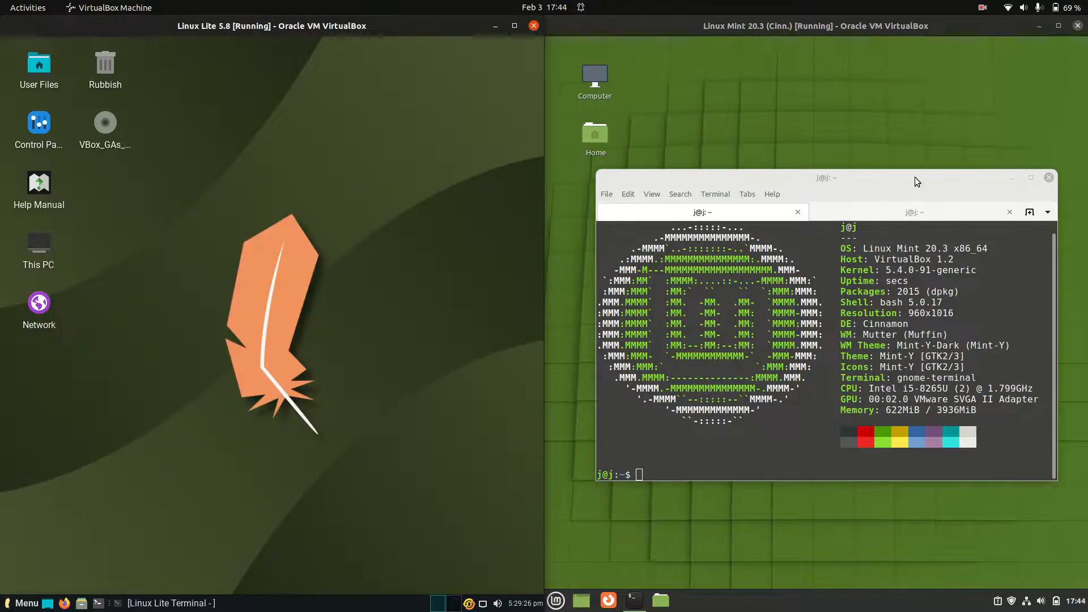
Browse the Linux Lite menu's All Applications list, return to Favorites, and close the menu
click(24, 602)
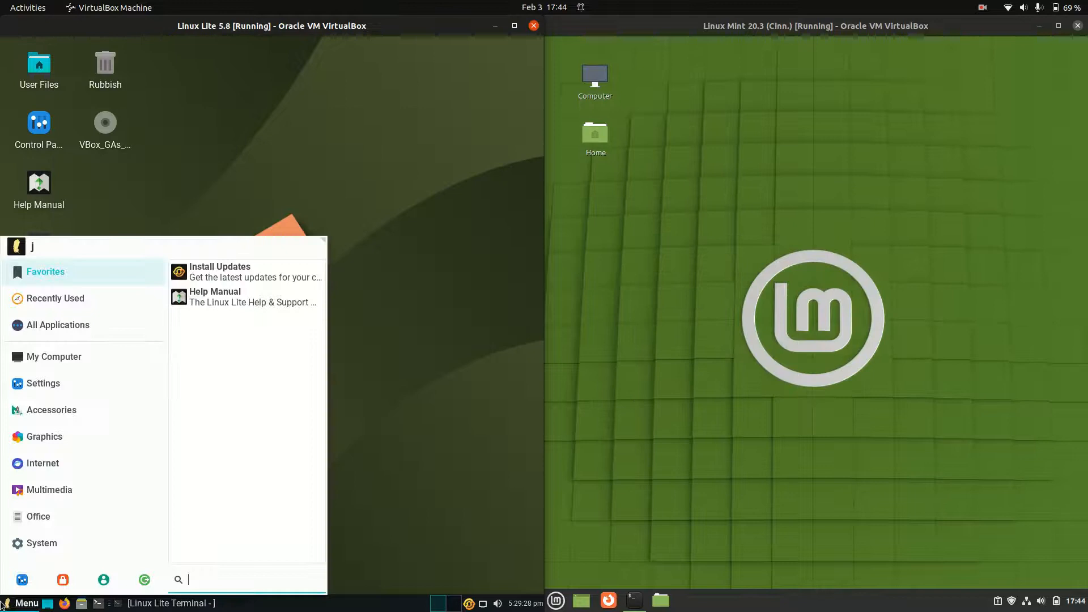
click(58, 324)
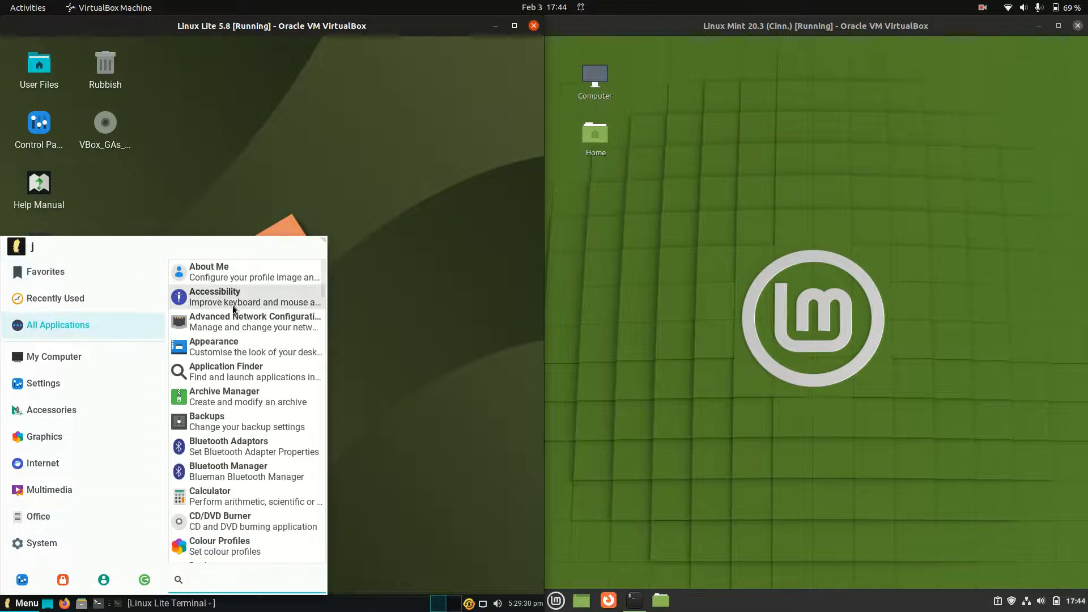
click(46, 272)
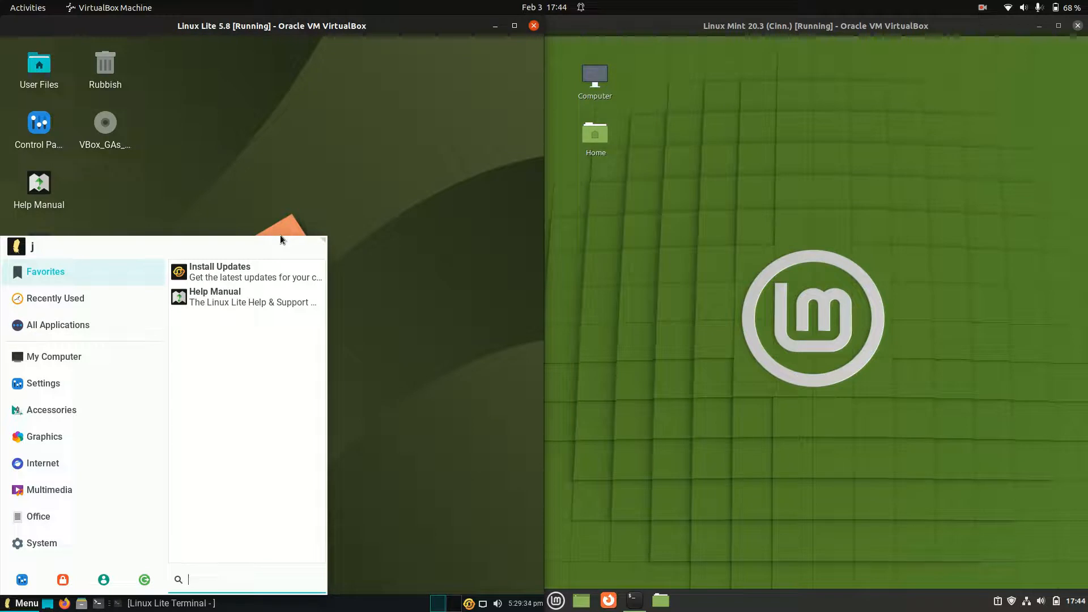
text(efg)
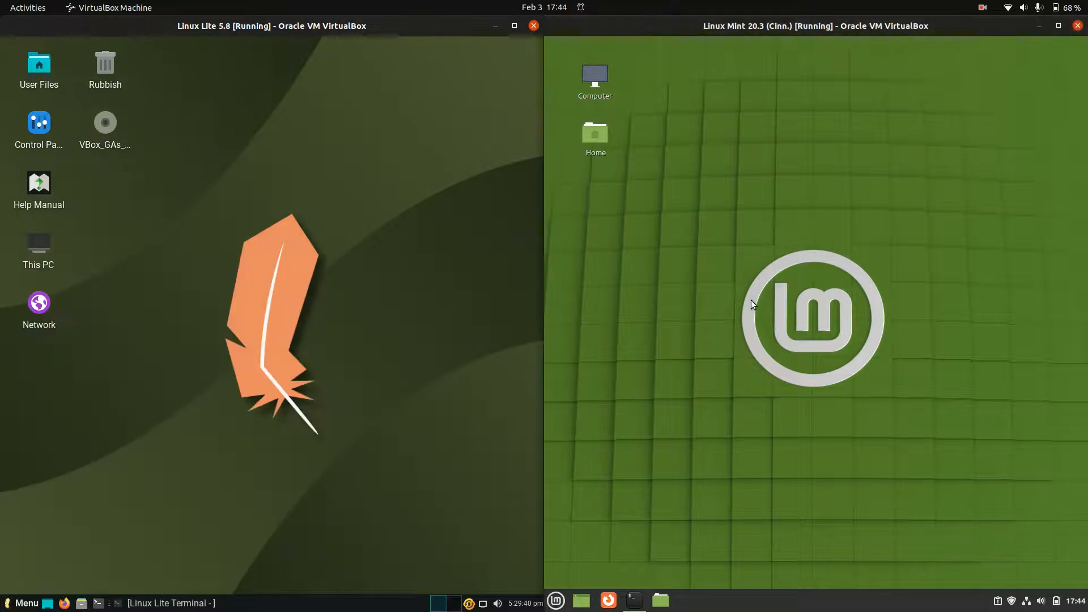
Open the Linux Lite menu and the Linux Mint Cinnamon menu showing its Places folders
click(554, 601)
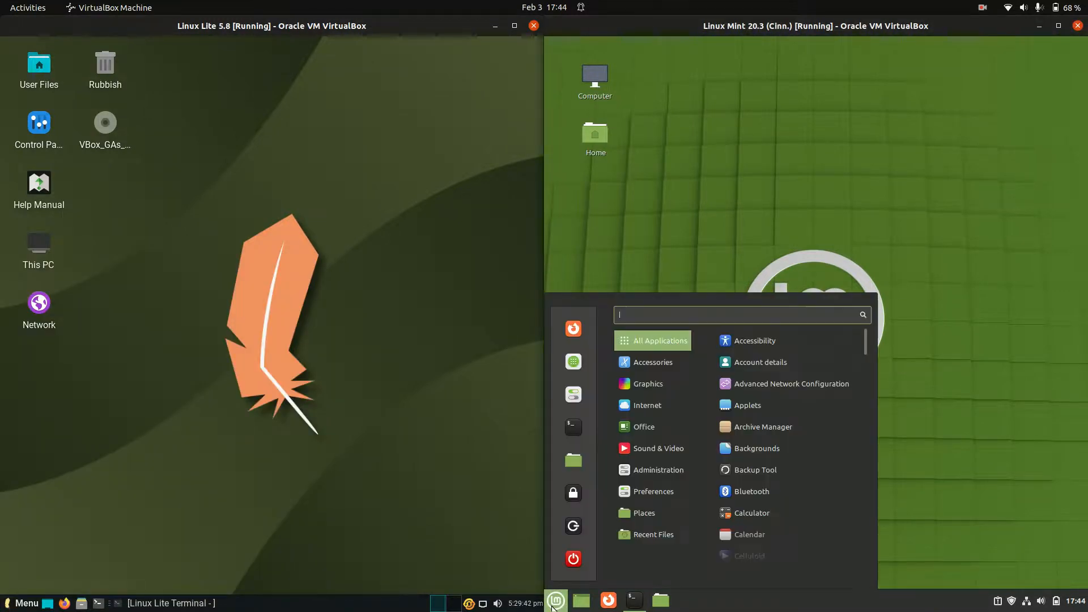
click(26, 603)
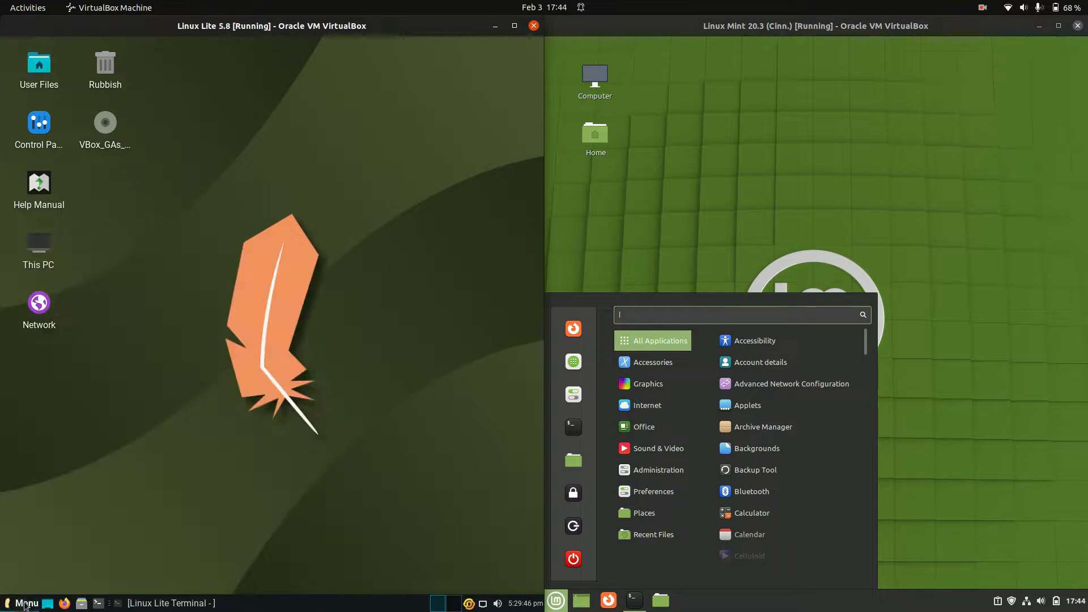
click(25, 603)
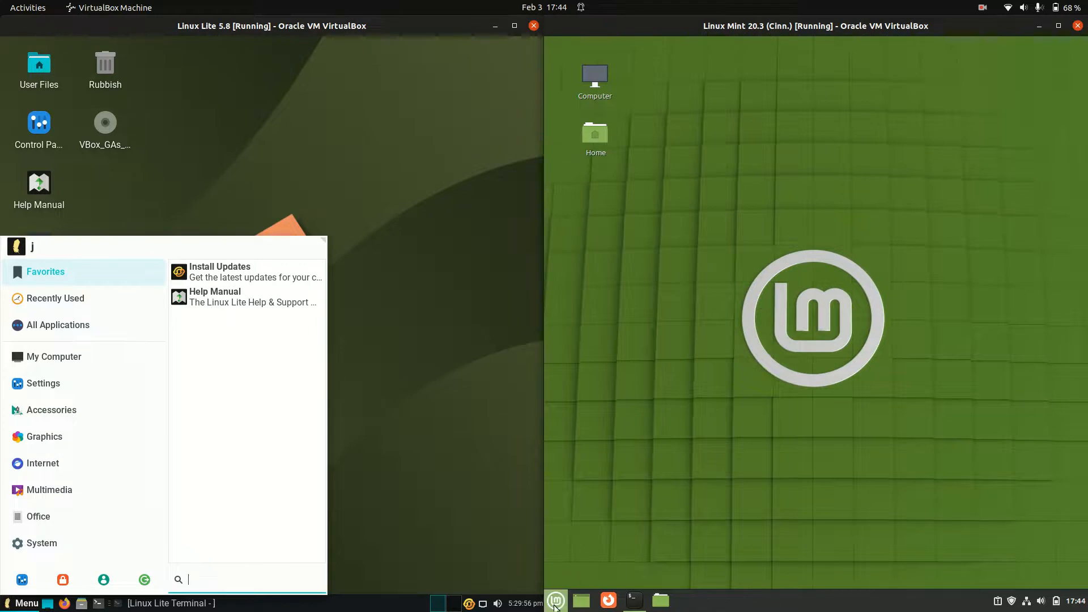
click(556, 601)
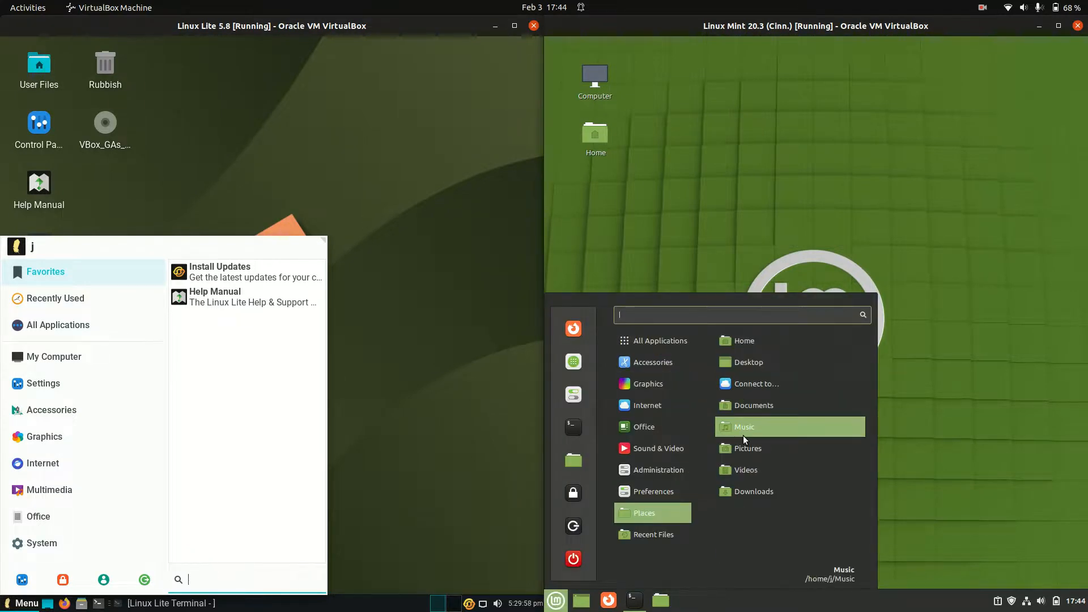
mouse_move(777, 469)
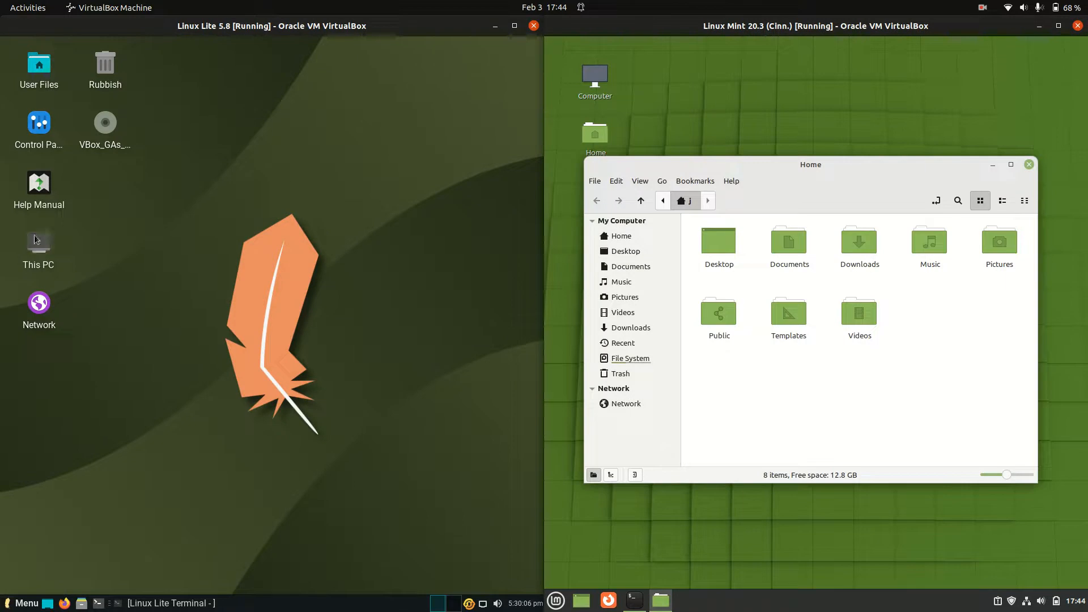
mouse_move(41, 259)
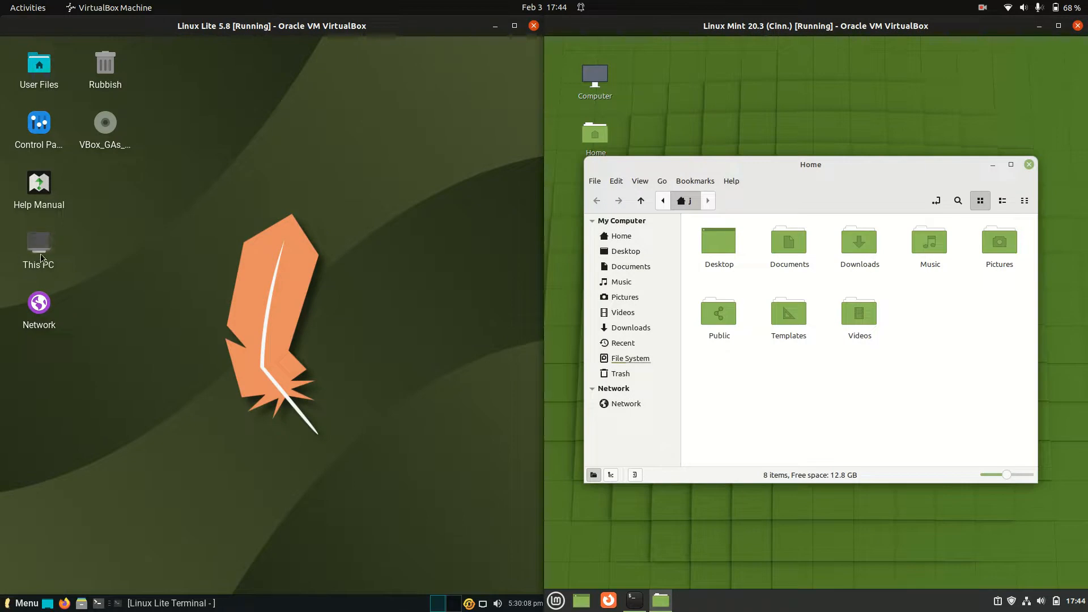
double_click(38, 250)
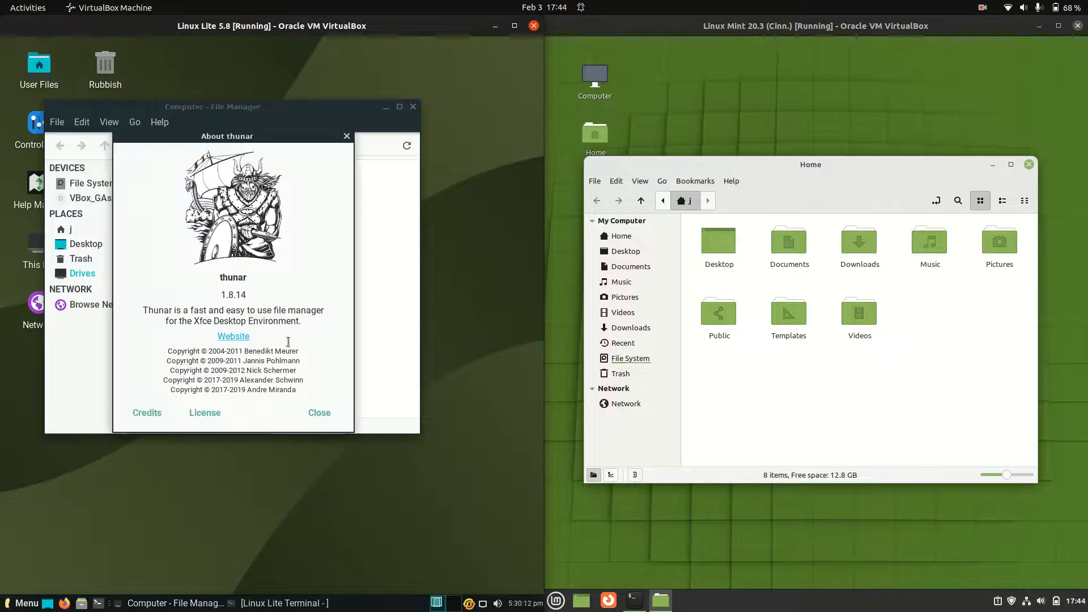
click(319, 412)
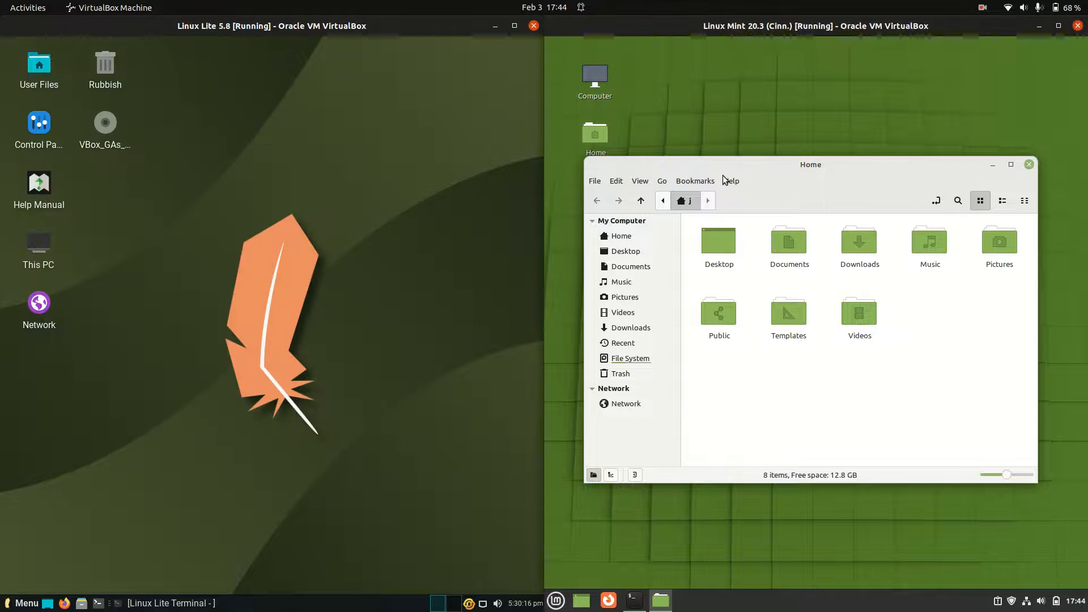
click(731, 180)
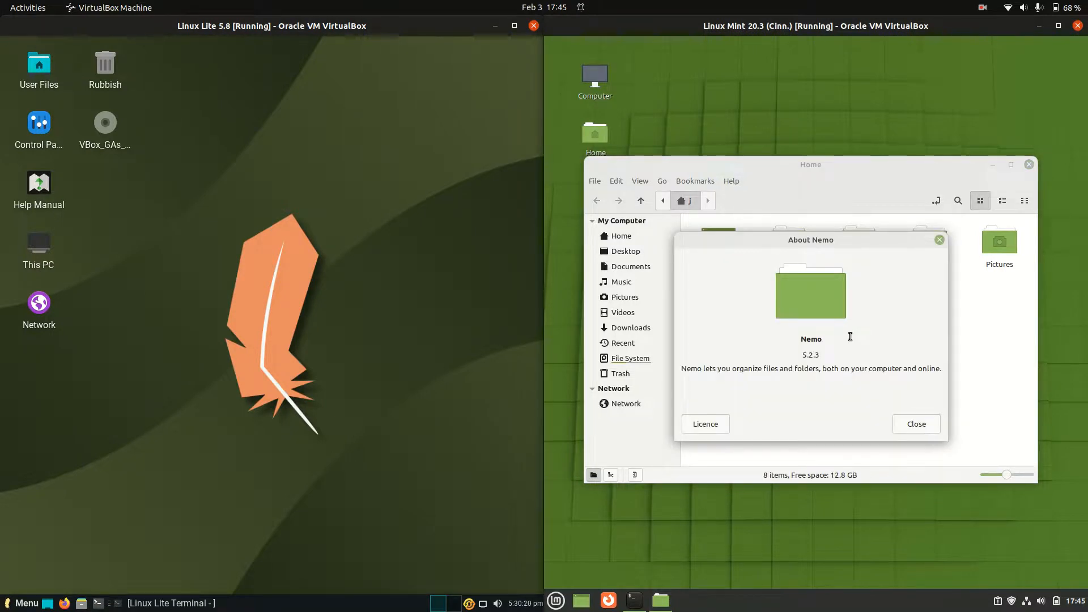
click(915, 424)
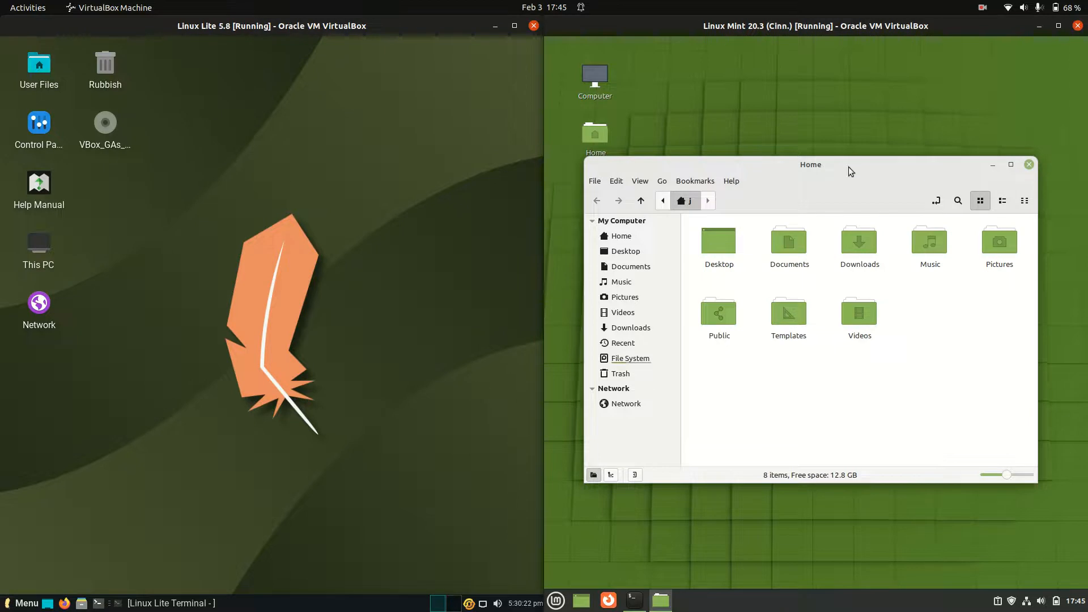
click(1029, 164)
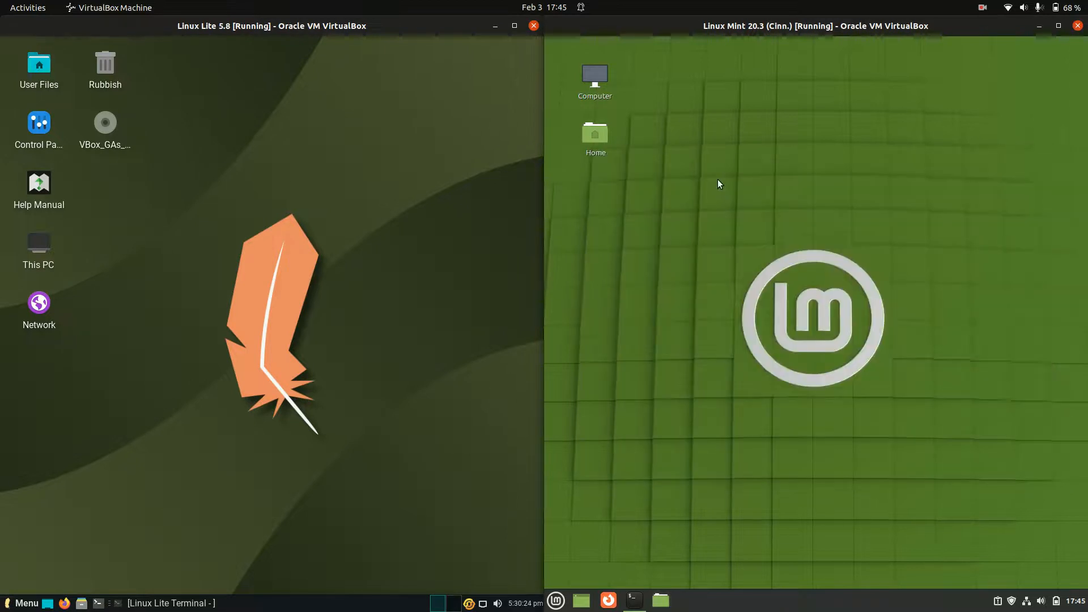
Restore the Linux Lite xfce4-terminal and Linux Mint GNOME Terminal neofetch windows from the taskbars
click(632, 602)
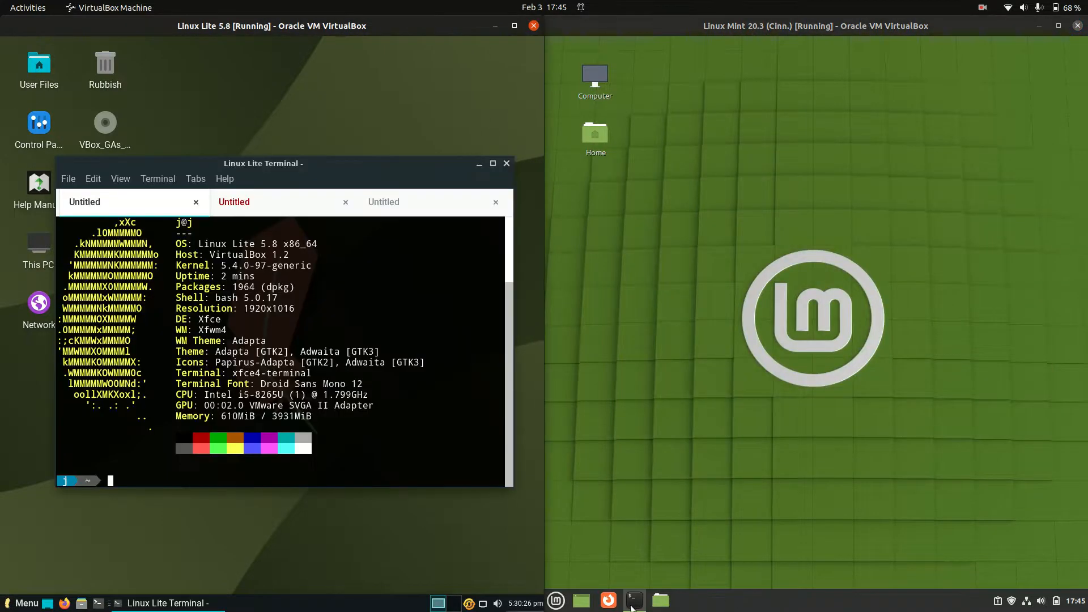
click(633, 600)
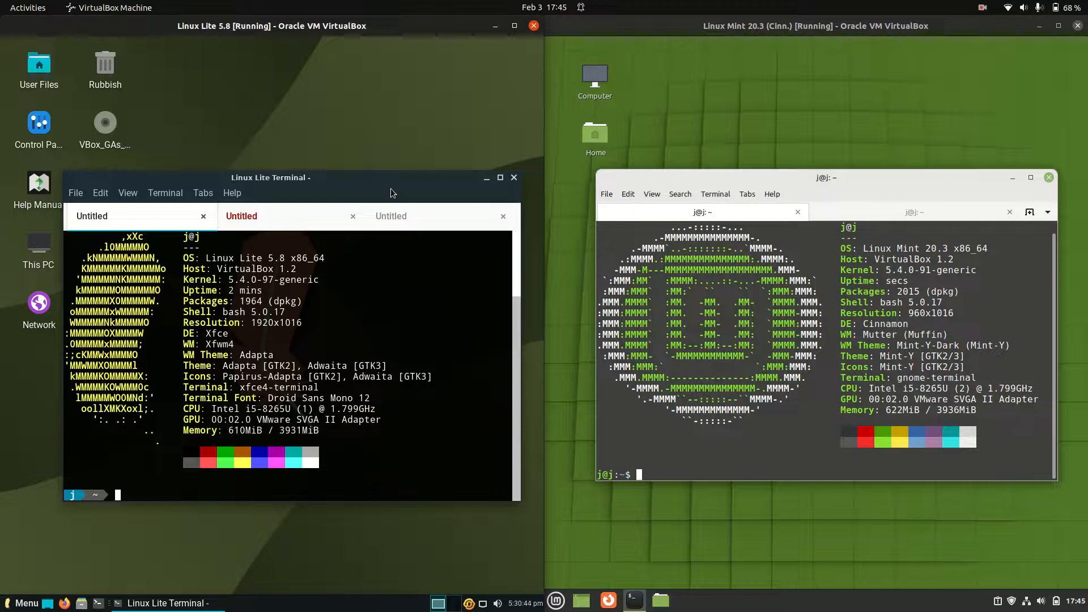
mouse_move(236, 284)
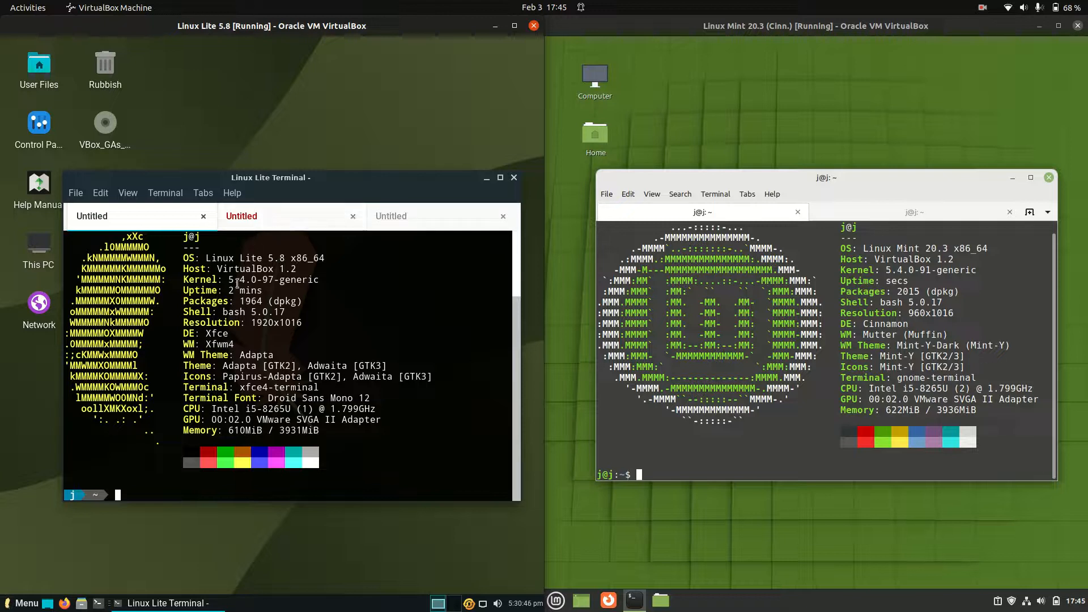